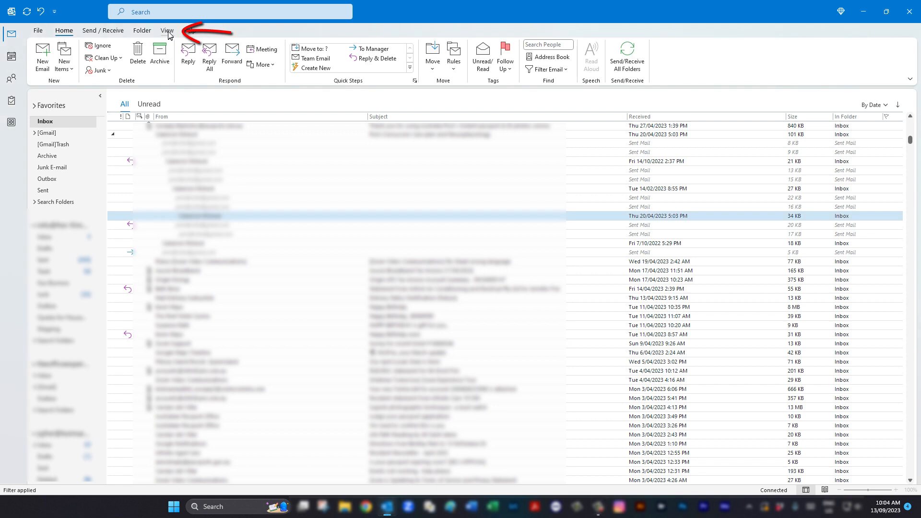
Show the View ribbon with the inbox grouped by conversation and arranged by date
left_click(167, 30)
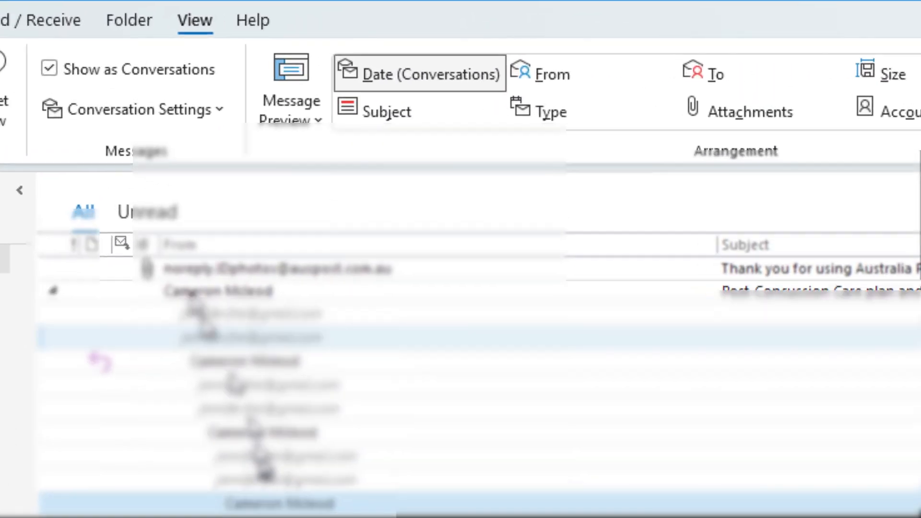
mouse_move(147, 117)
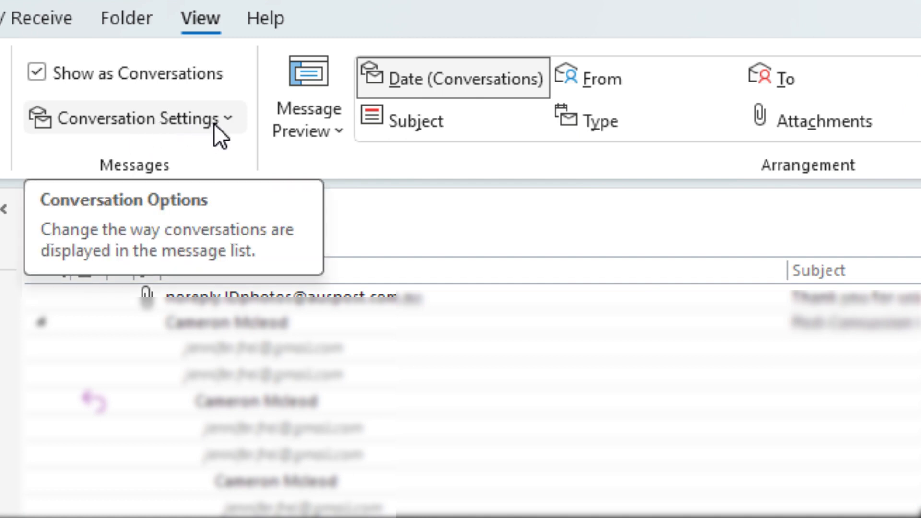
Turn off Use Classic Indented View in Conversation Settings so replies list flat
left_click(132, 117)
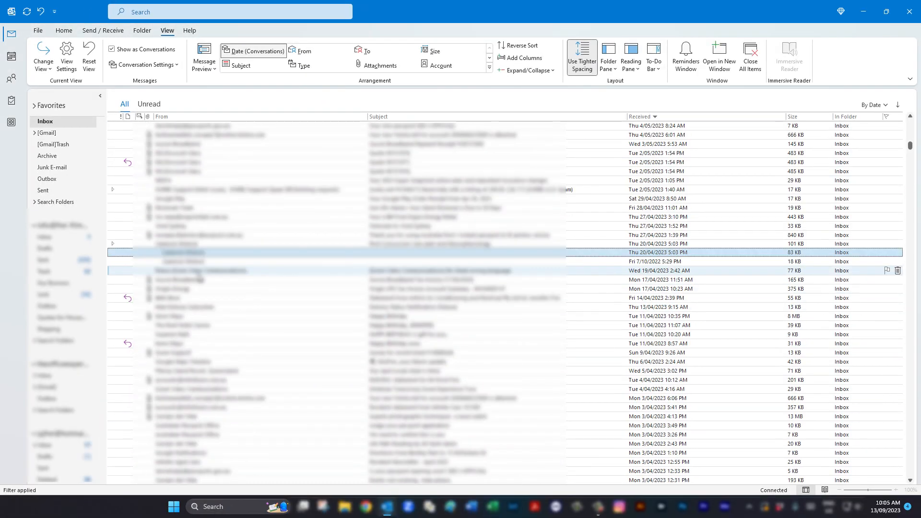
scroll("down", 3)
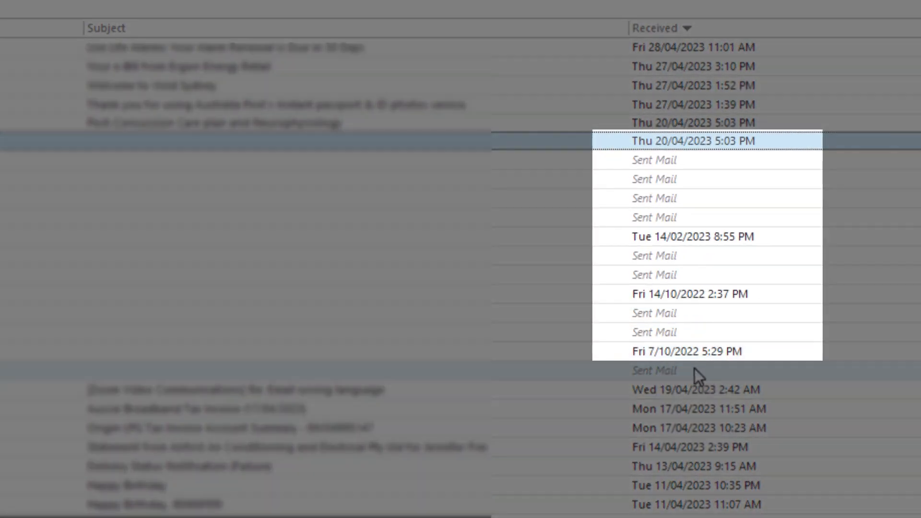
mouse_move(696, 326)
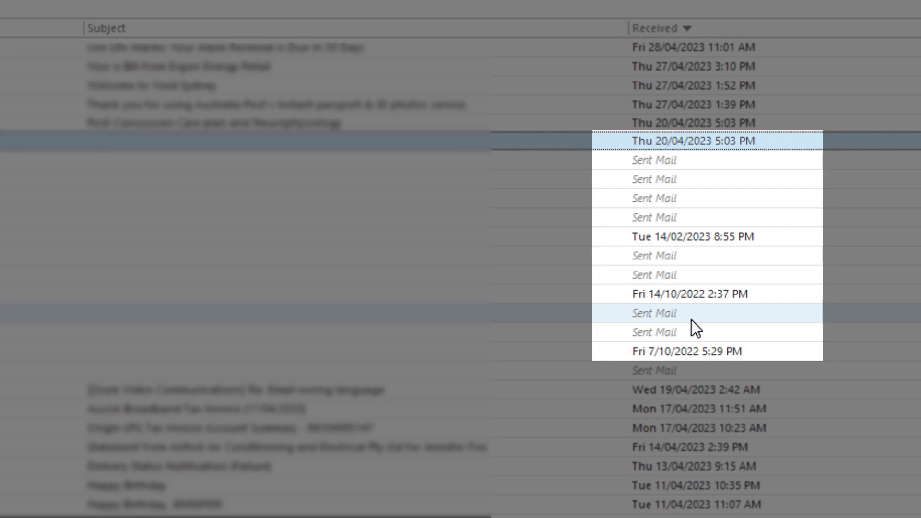